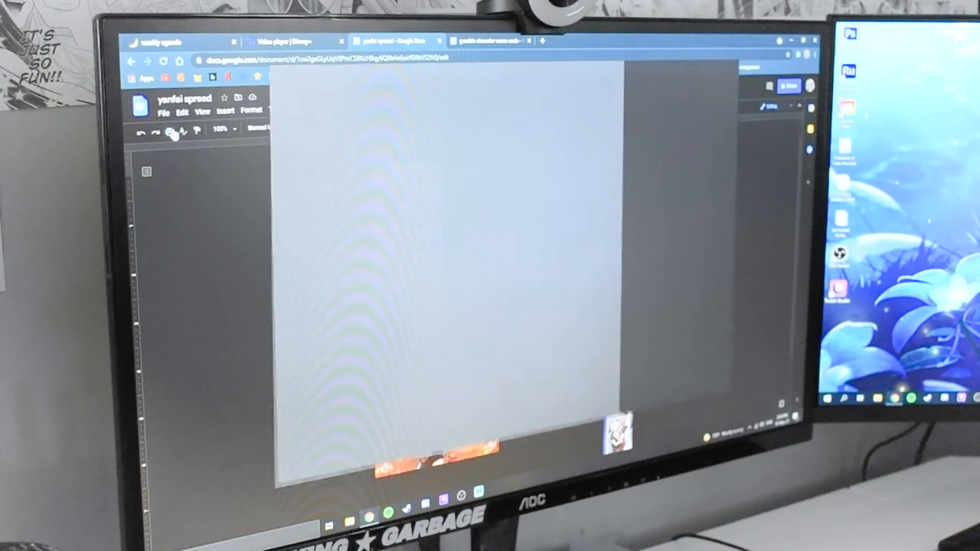
Send the 'yenfei spread' document to the print dialog and let its preview load
left_click(170, 130)
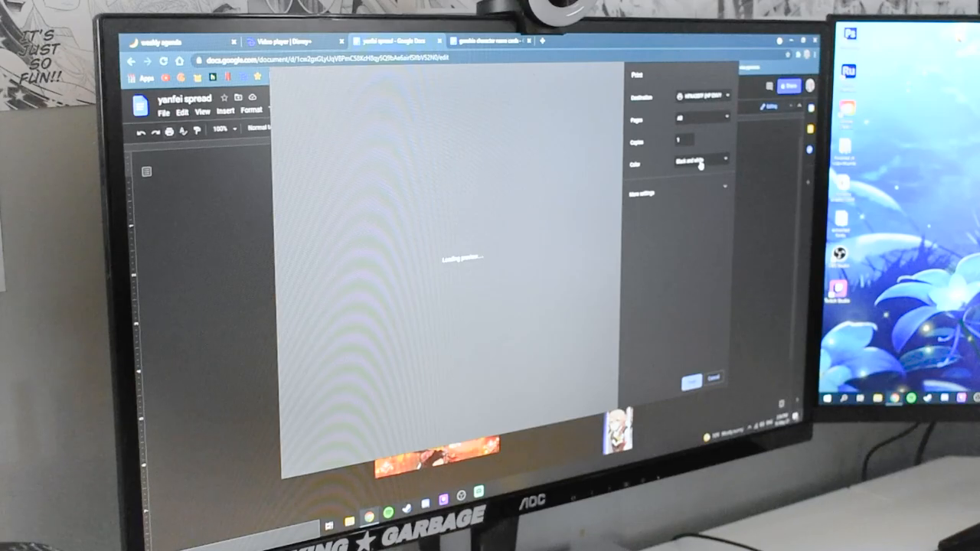